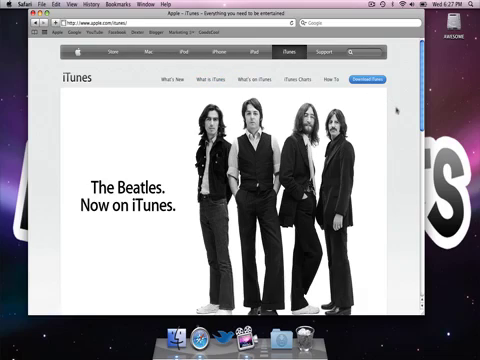
Start the iTunes download from the Download iTunes page on apple.com
{"action": "scroll", "scroll_direction": "down", "scroll_amount": 3}
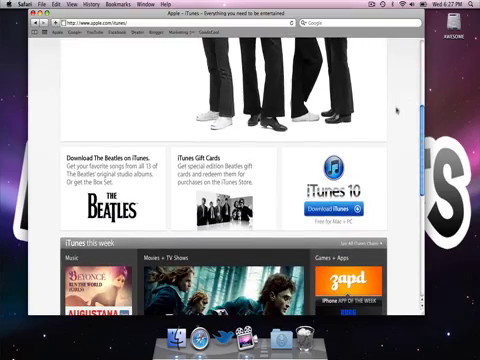
{"action": "scroll", "scroll_direction": "down", "scroll_amount": 3}
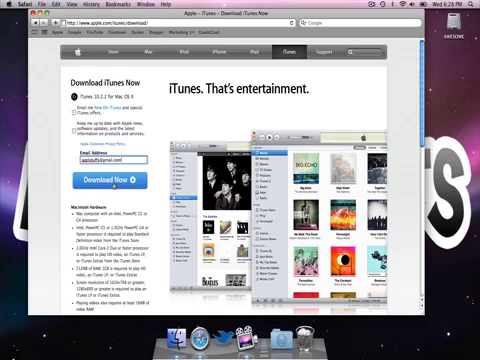
{"action": "left_click", "coordinate": [108, 156]}
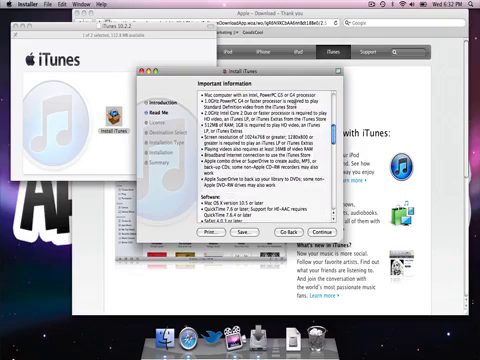
Scroll through the Important Information read-me notes in the installer
{"action": "scroll", "scroll_direction": "down", "scroll_amount": 3}
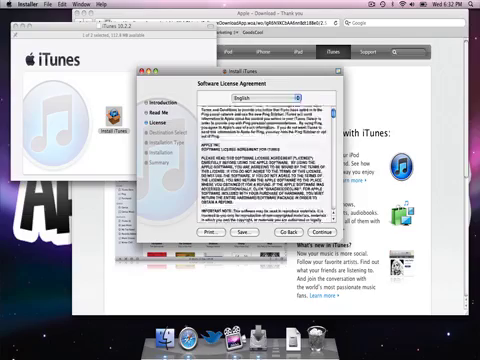
Read through and agree to the iTunes Software License Agreement
{"action": "scroll", "scroll_direction": "down", "scroll_amount": 3}
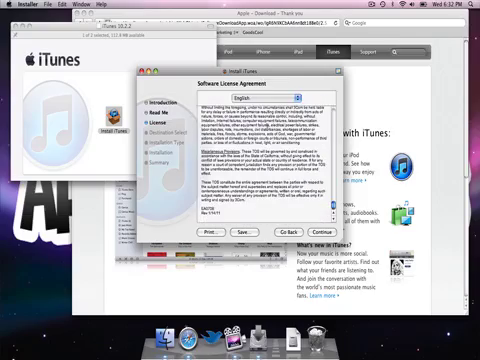
{"action": "scroll", "scroll_direction": "down", "scroll_amount": 3}
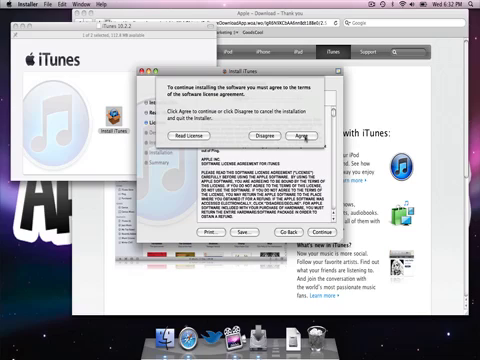
{"action": "left_click", "coordinate": [288, 132]}
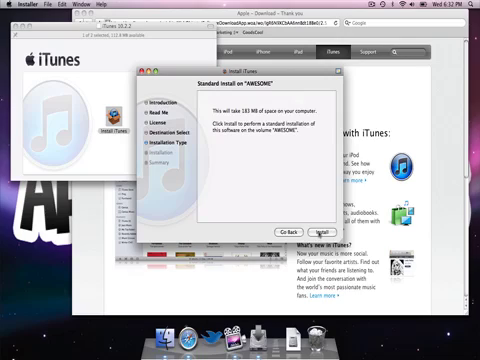
Run the Standard Install on the Mac's disk, authorized with the administrator password
{"action": "left_click", "coordinate": [270, 224]}
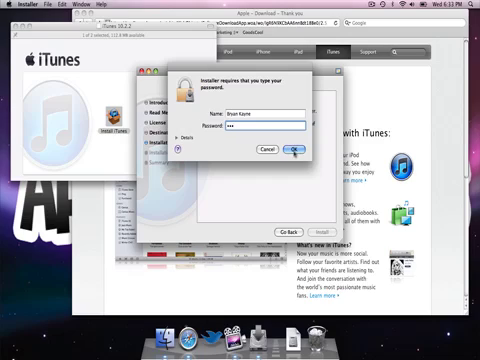
{"action": "left_click", "coordinate": [296, 148]}
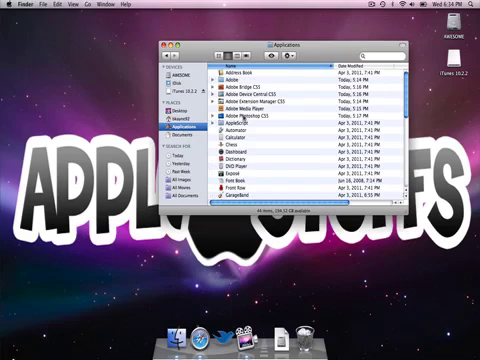
Scroll the Applications folder listing down to Stickies and System Preferences
{"action": "scroll", "scroll_direction": "down", "scroll_amount": 3}
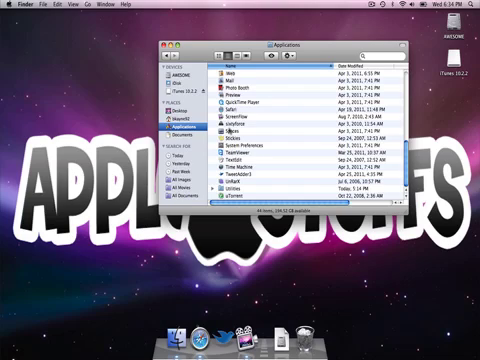